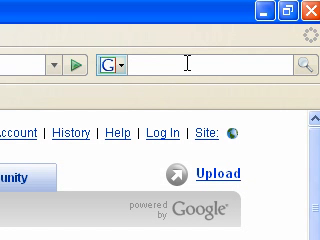
Search Google for 'download' to find the CamStudio download page.
text(down,)
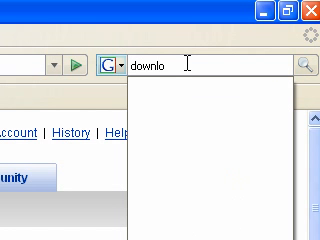
text(ad)
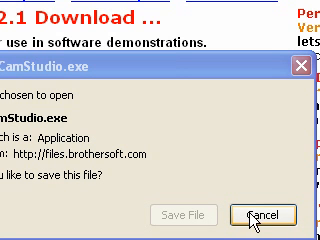
click(277, 213)
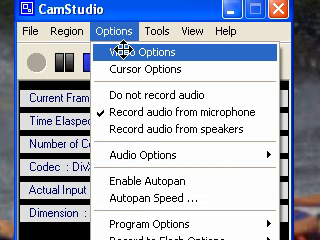
mouse_move(120, 52)
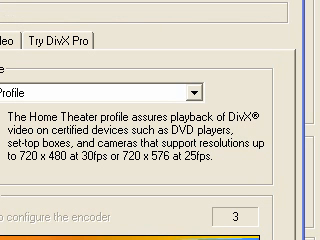
Scroll to view the video options: key frames every 30, capture every 50 ms, 20 fps.
scroll(down, 3)
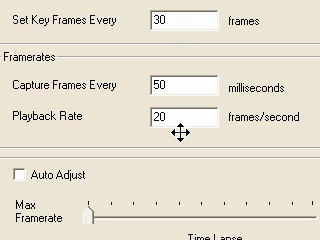
mouse_move(182, 120)
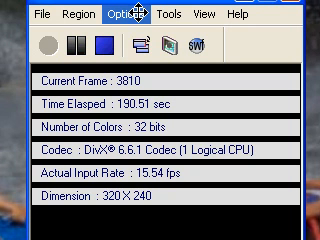
Open the Options menu to reach Audio Options for Microphone.
click(99, 14)
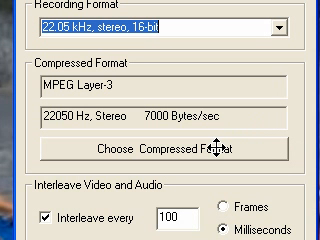
Open Choose Compressed Format to show MPEG Layer-3, 56 kBit/s, 22,050 Hz stereo.
click(160, 147)
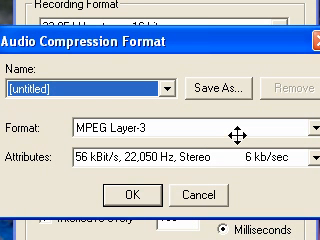